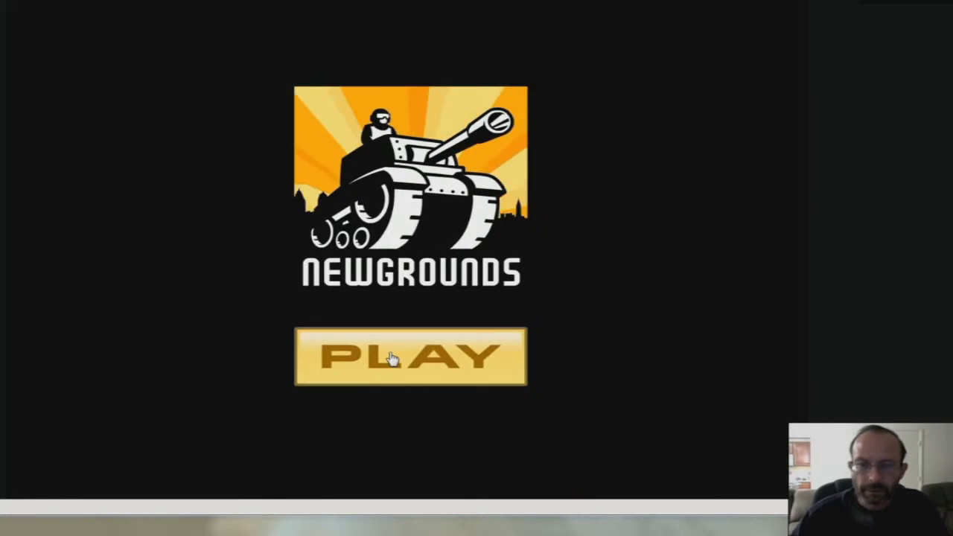
Launch Sacrificium from the Newgrounds splash and start a new game from the title menu.
click(410, 356)
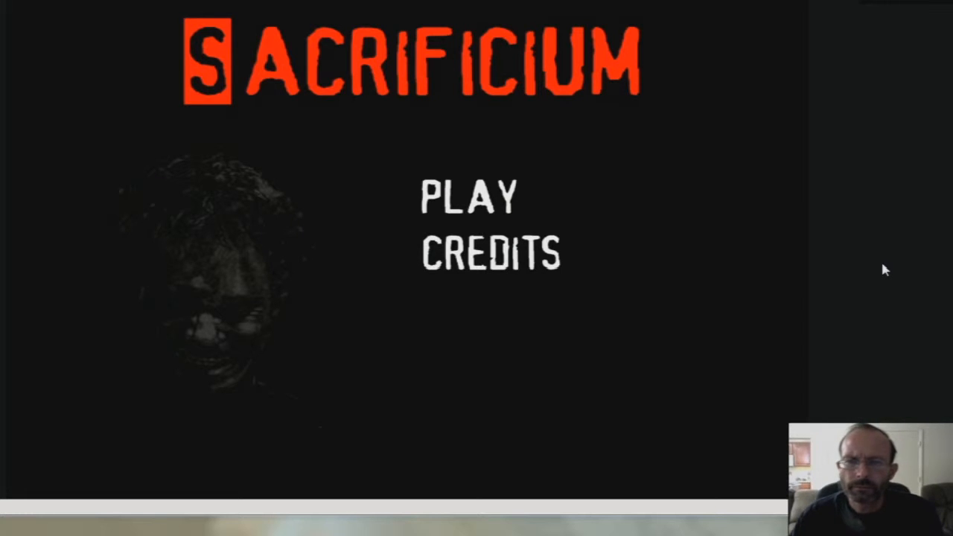
mouse_move(477, 197)
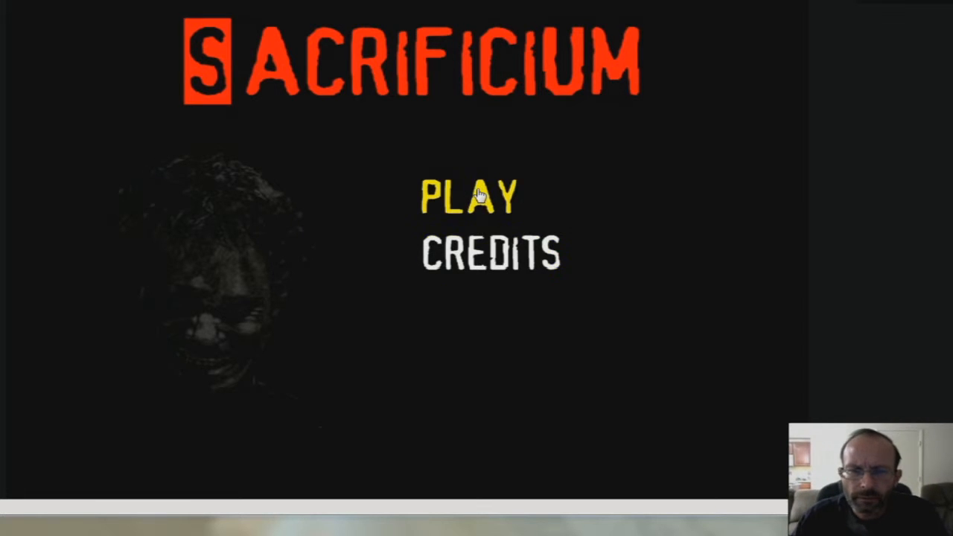
mouse_move(907, 308)
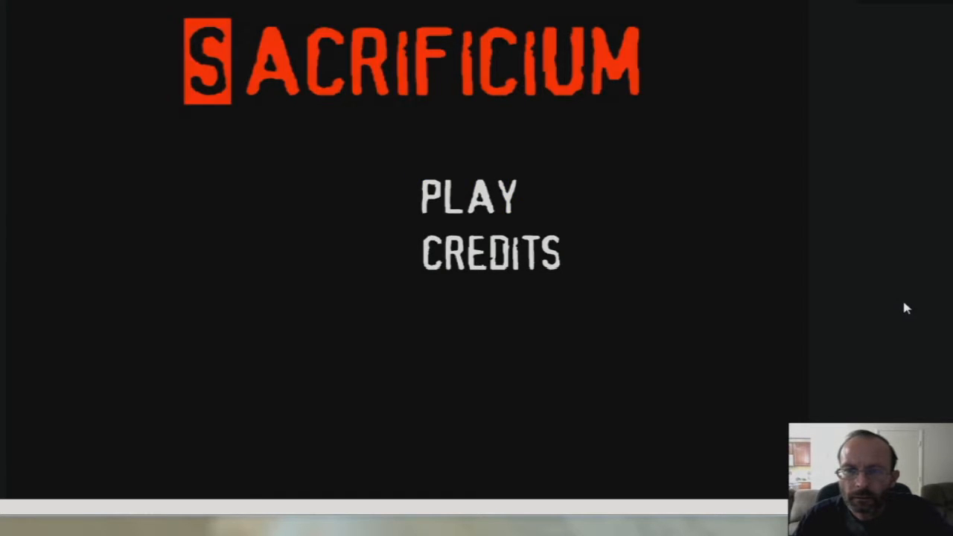
click(468, 199)
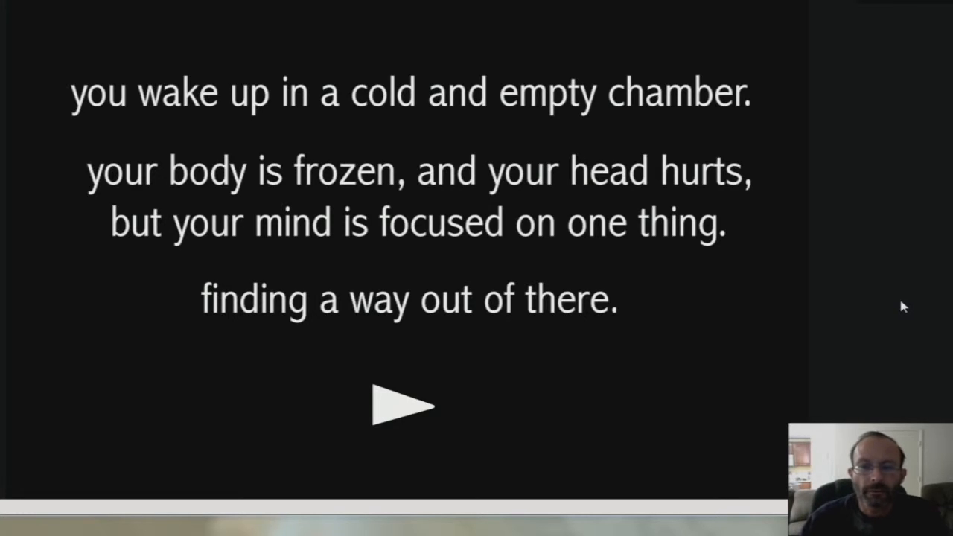
Continue past the opening story and leave the cold chamber through the far doorway.
click(408, 405)
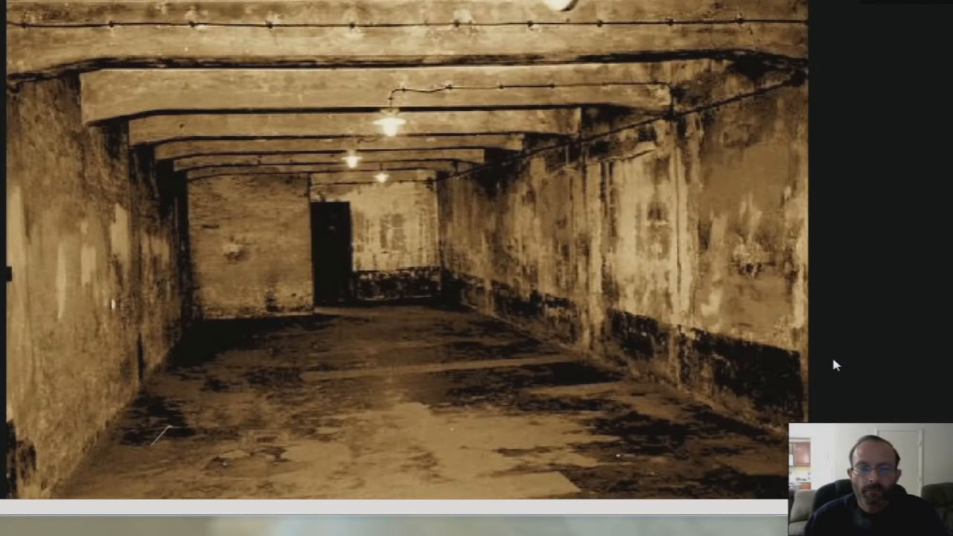
mouse_move(330, 275)
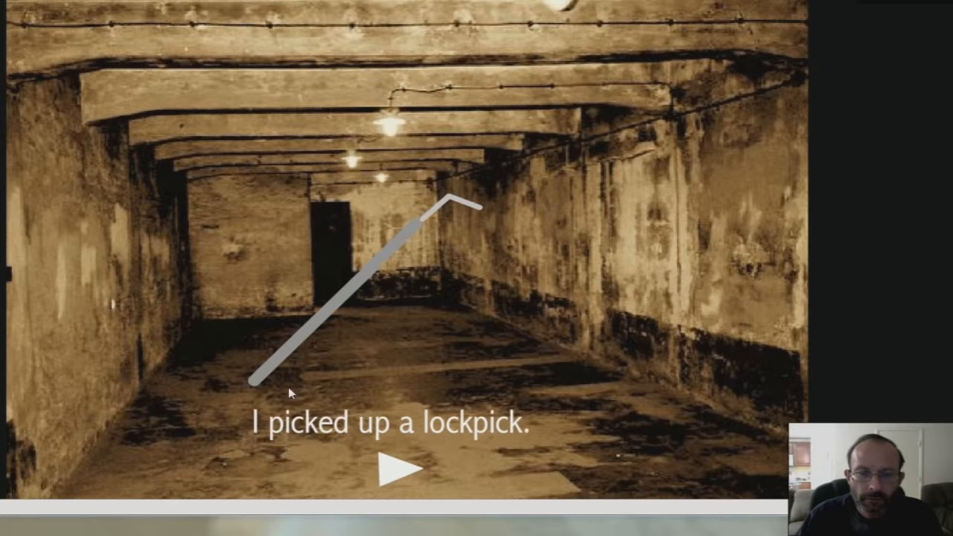
mouse_move(350, 285)
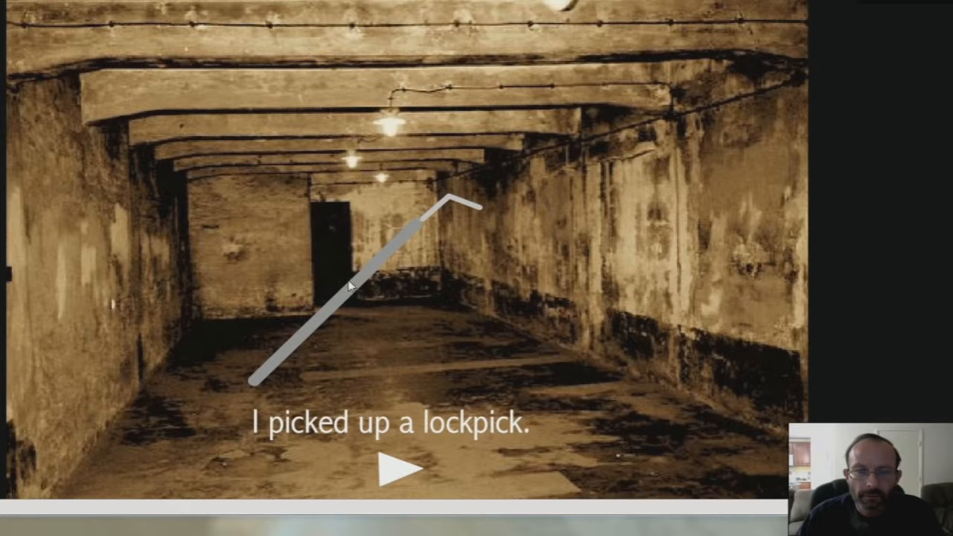
click(402, 468)
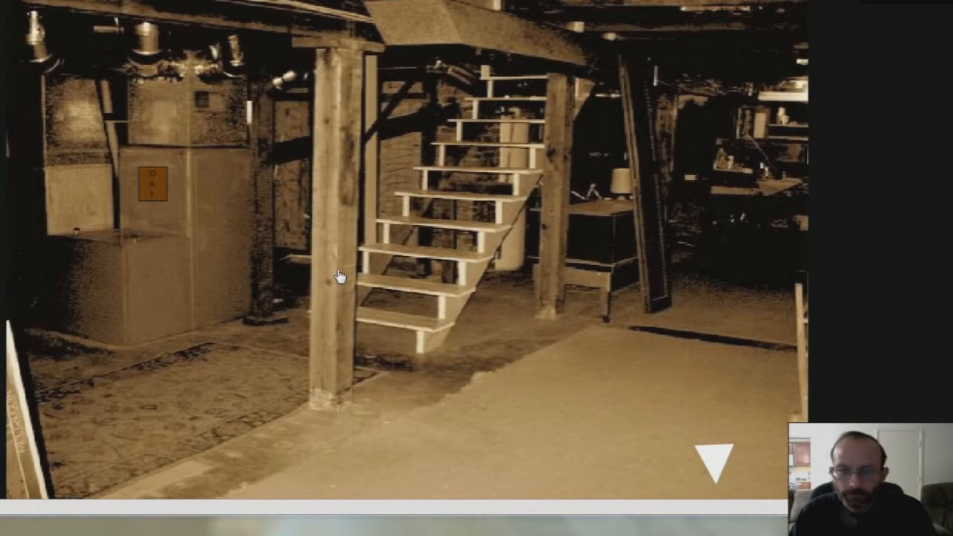
mouse_move(441, 218)
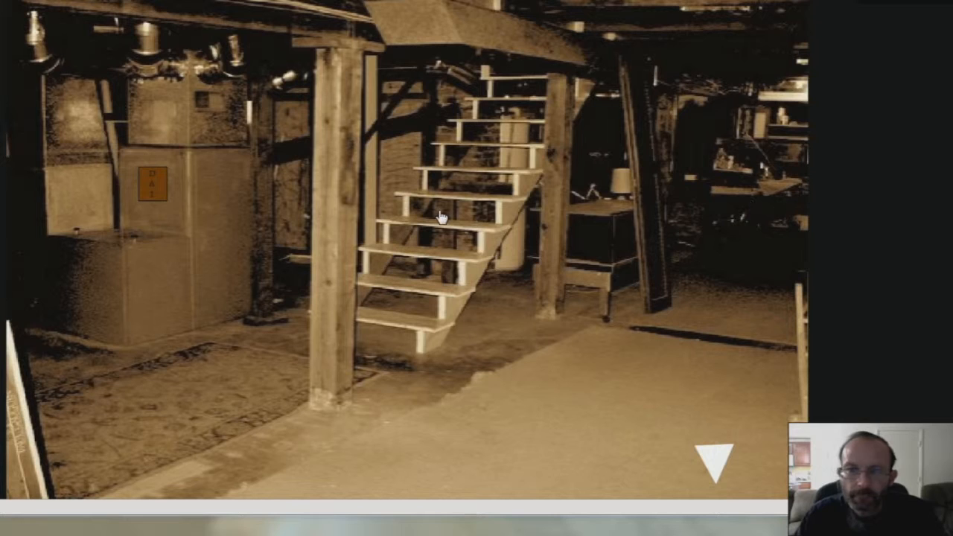
Read the furnace note revealing D A I, then pick up the diary from the bedroom floor.
click(152, 184)
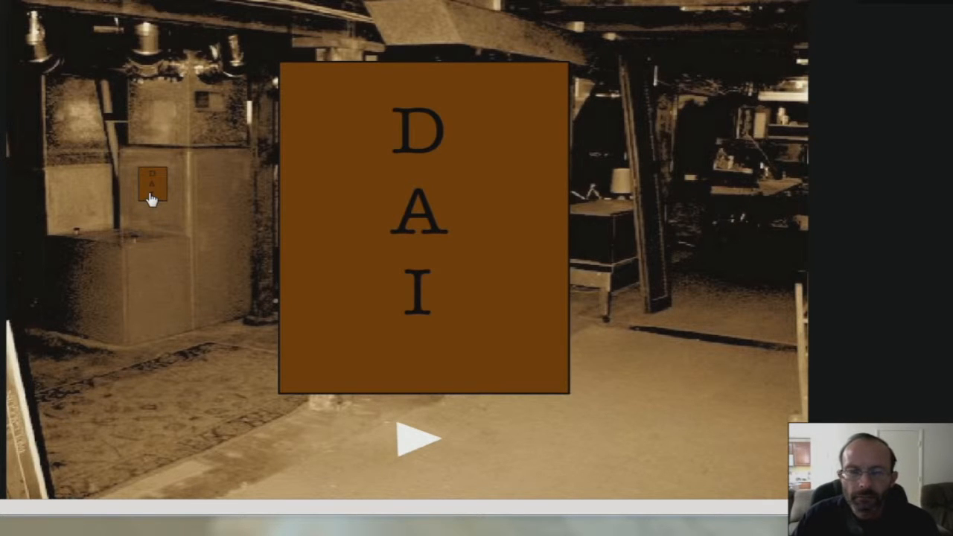
click(423, 438)
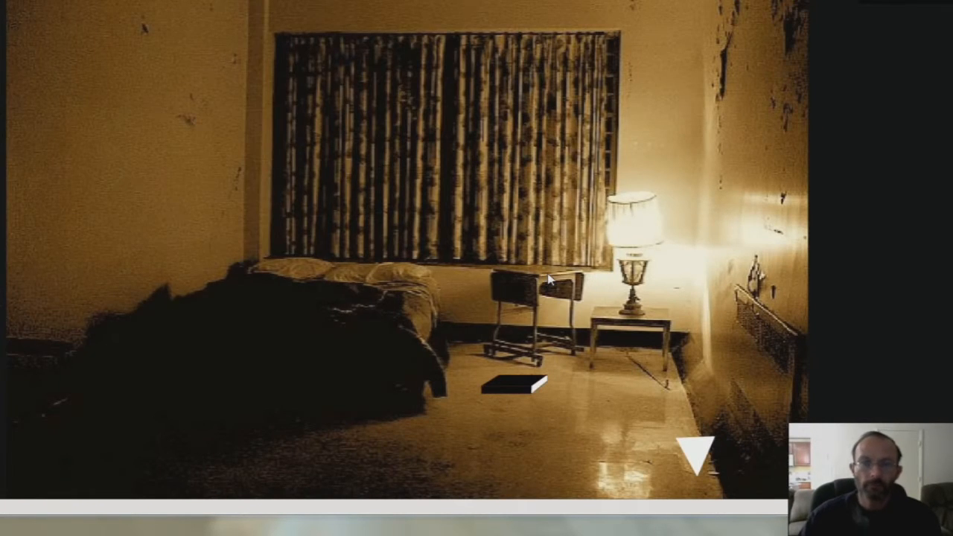
click(515, 385)
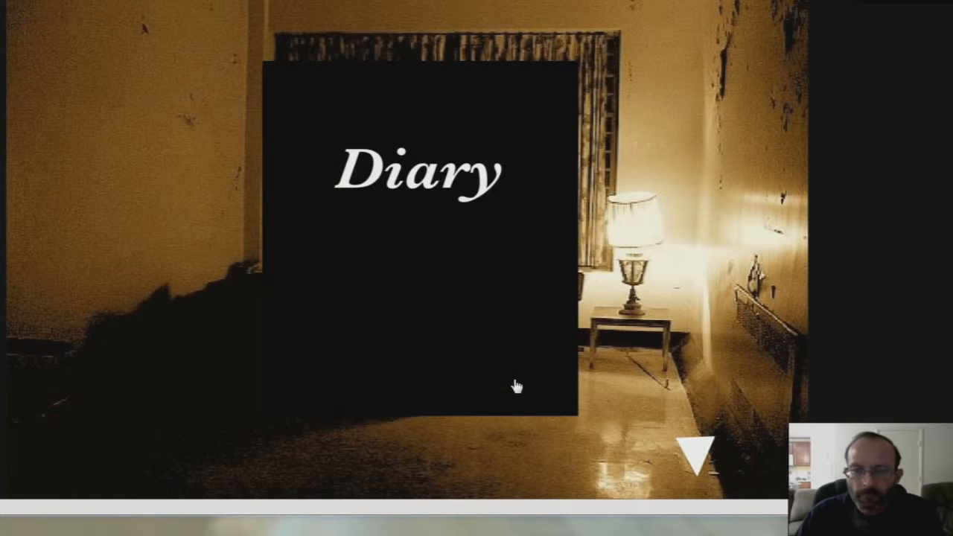
mouse_move(477, 312)
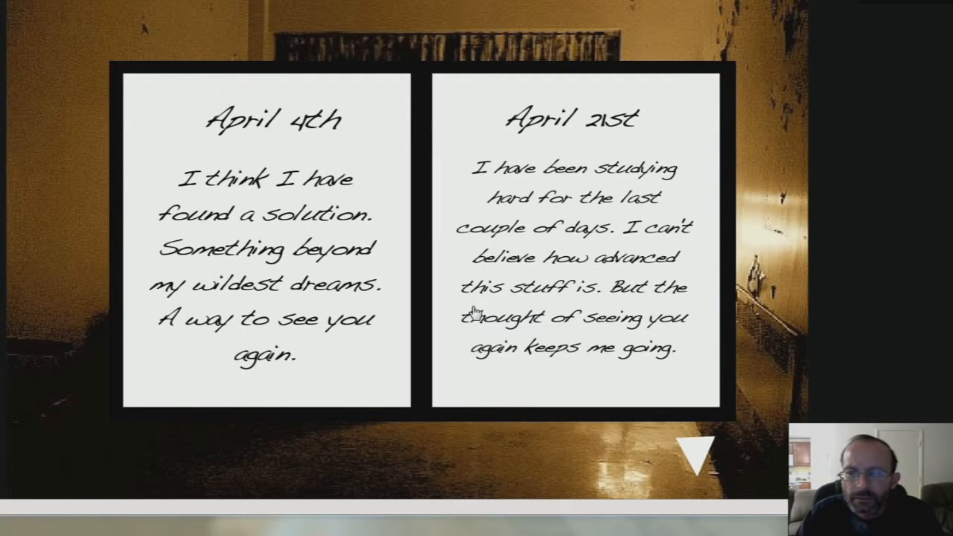
mouse_move(429, 438)
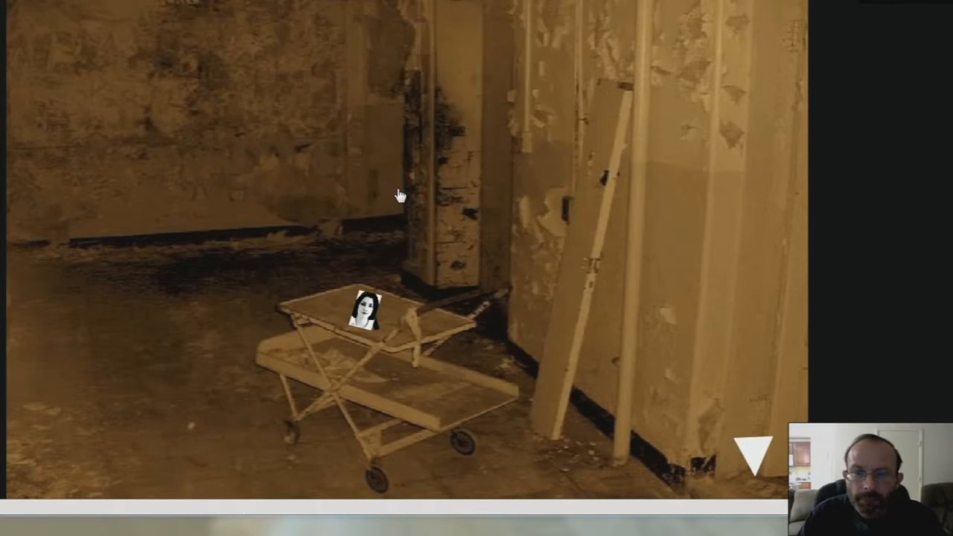
Move past the gurney room to the pages describing the Sacrificium Occultus spell.
click(754, 452)
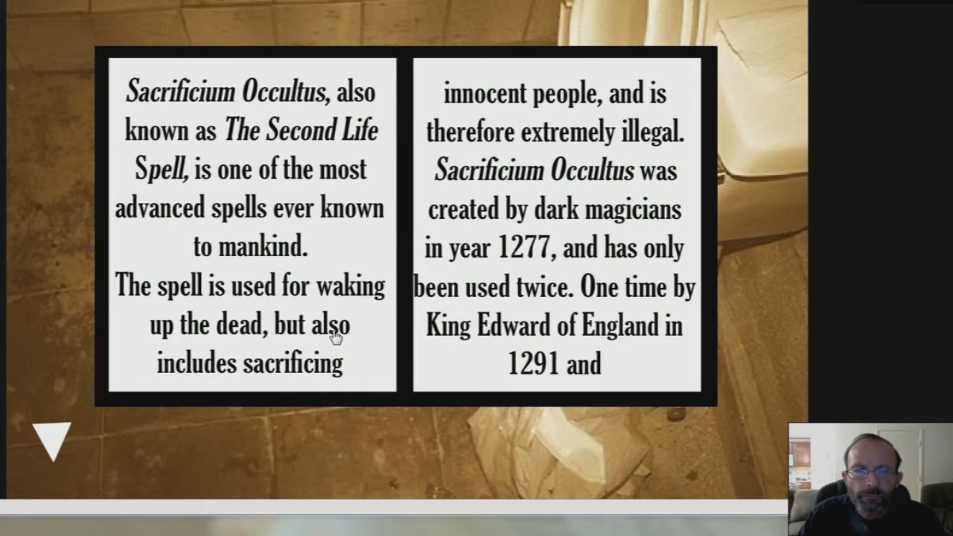
mouse_move(355, 315)
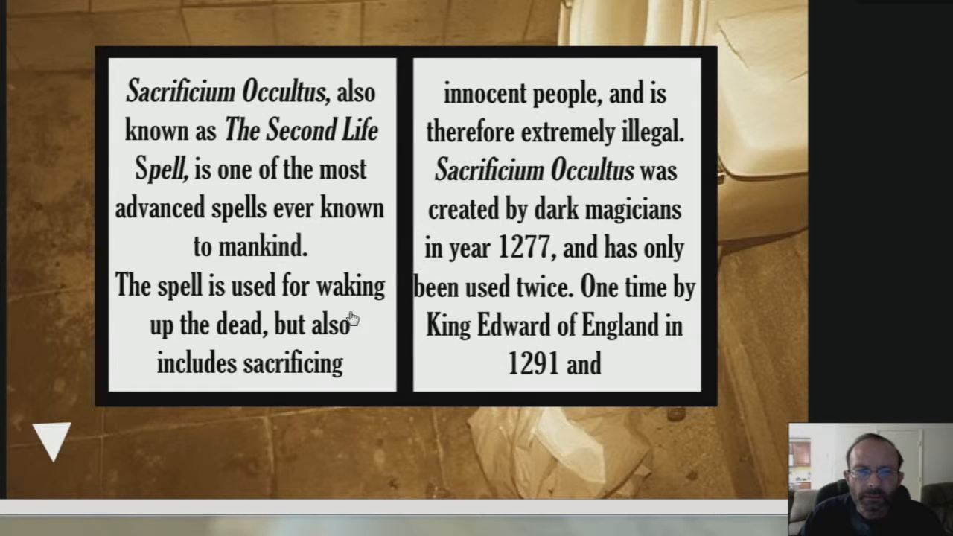
mouse_move(333, 452)
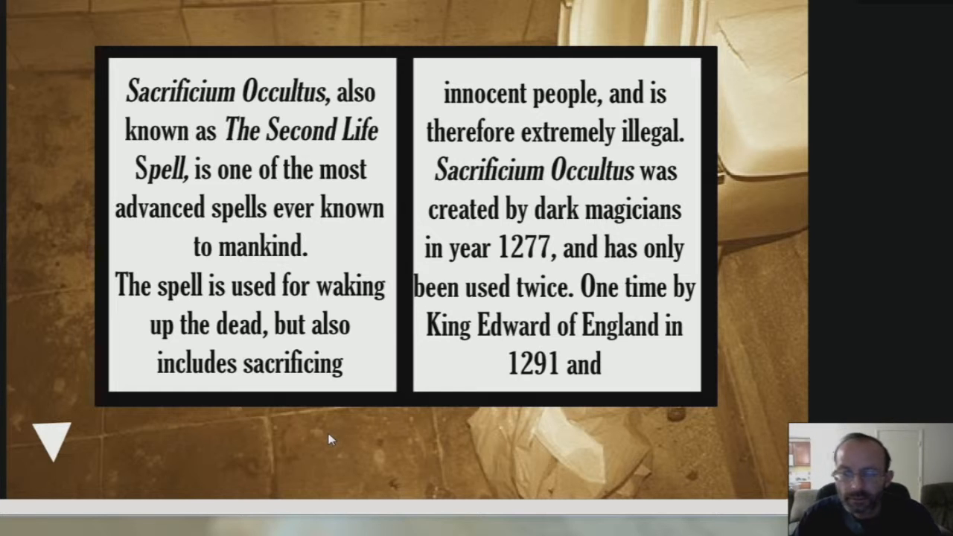
mouse_move(60, 444)
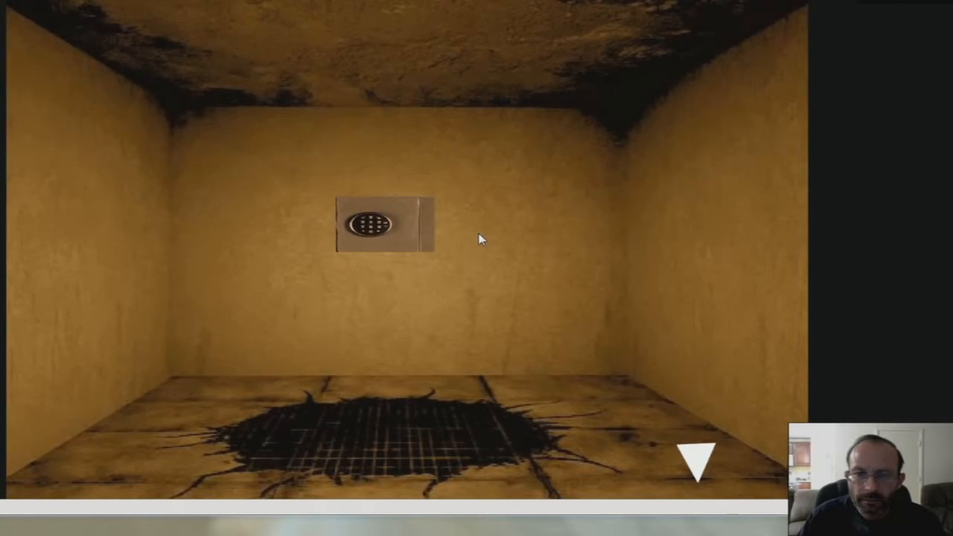
Zoom in on the wall safe's keypad and enter the code to open it, revealing the key.
click(382, 224)
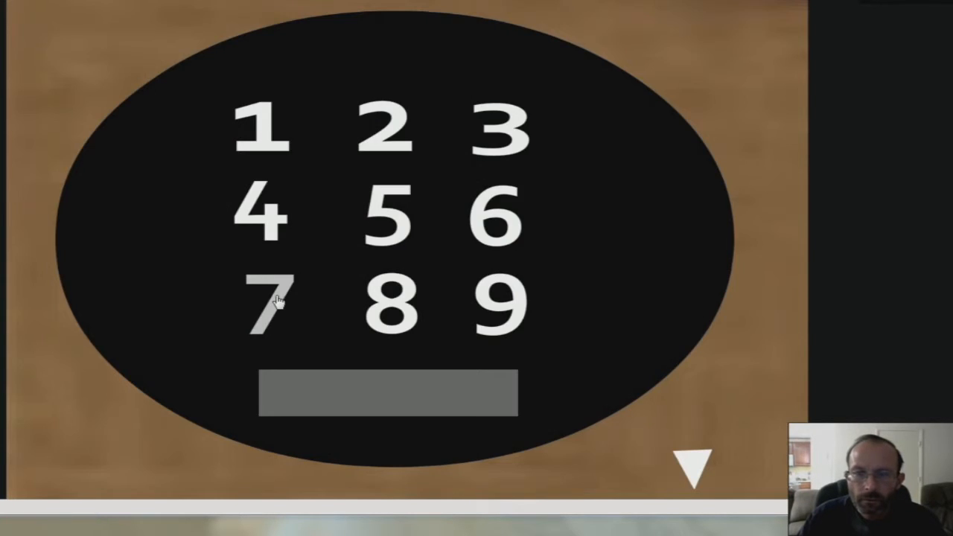
mouse_move(474, 313)
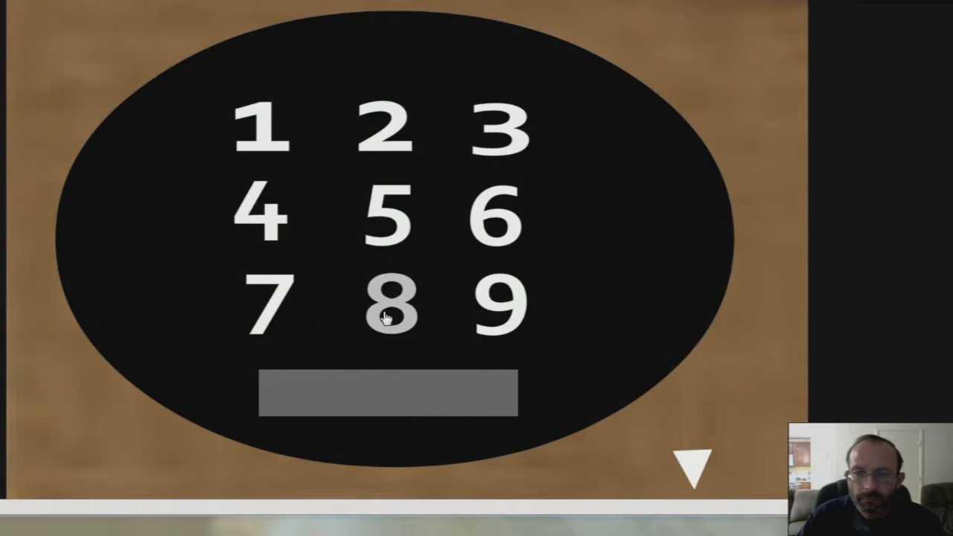
mouse_move(384, 208)
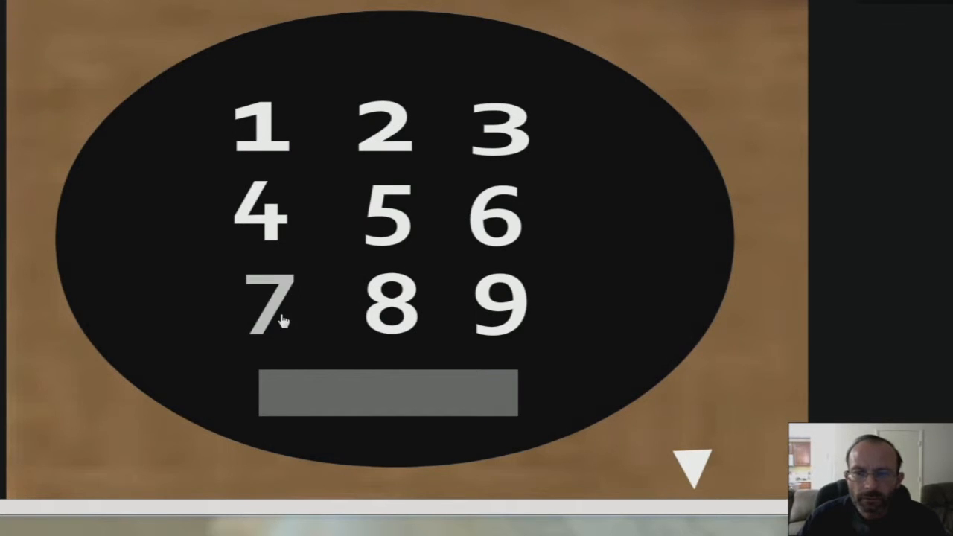
mouse_move(423, 402)
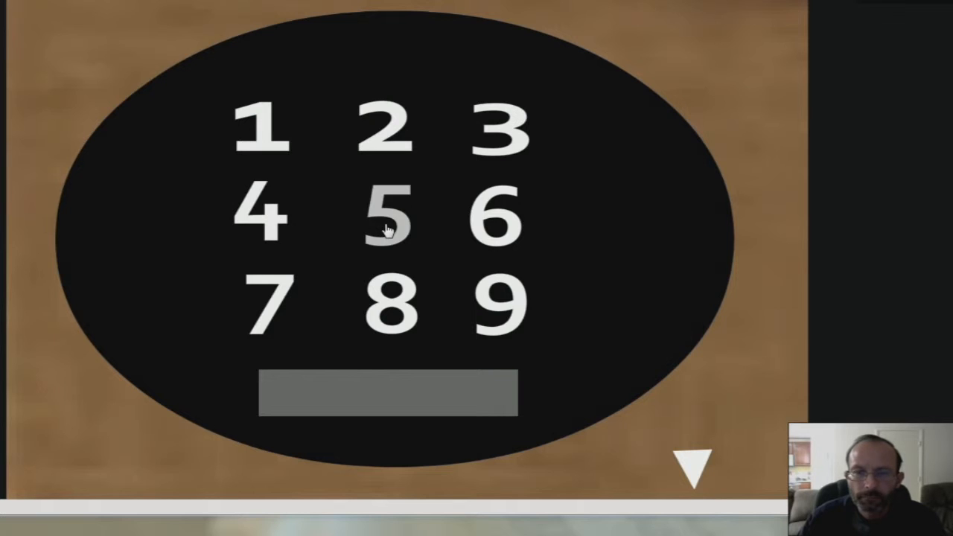
mouse_move(261, 216)
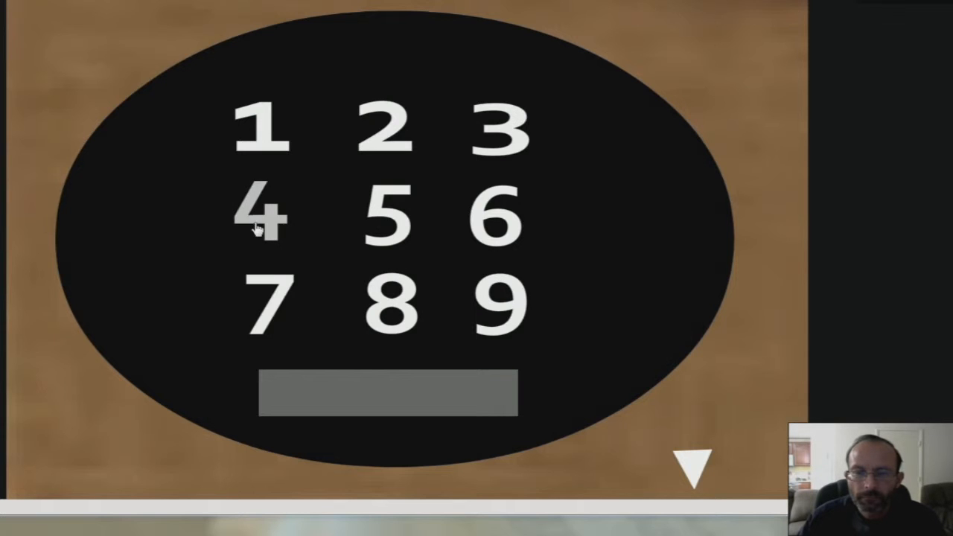
mouse_move(387, 223)
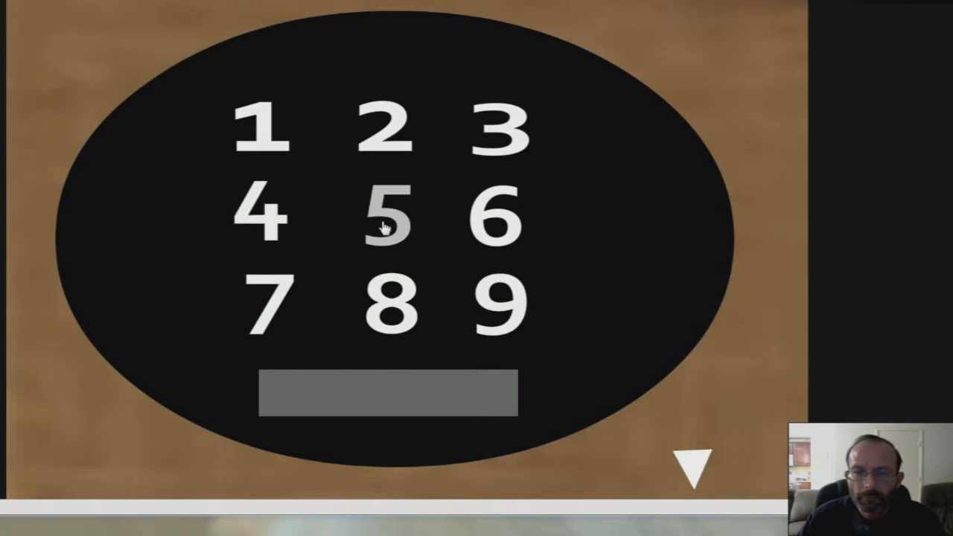
mouse_move(384, 304)
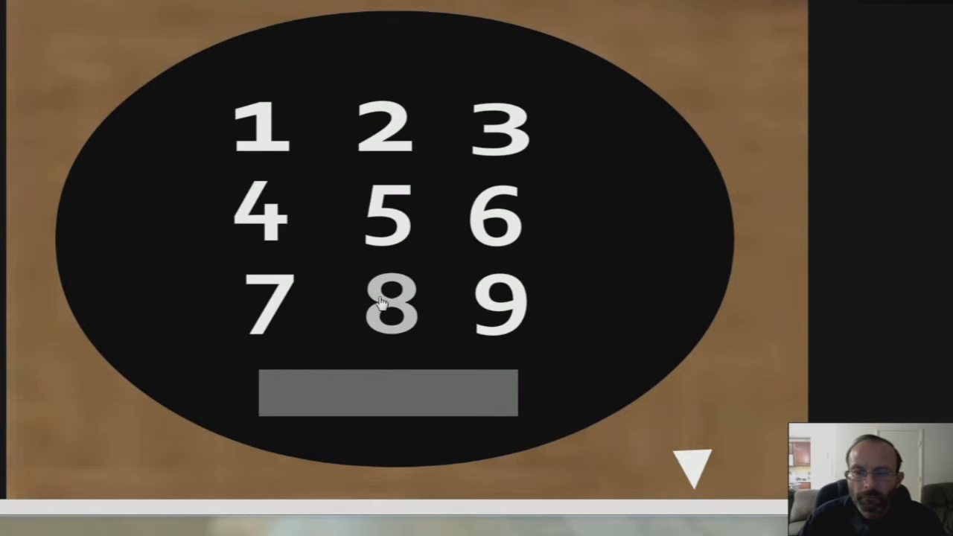
mouse_move(271, 305)
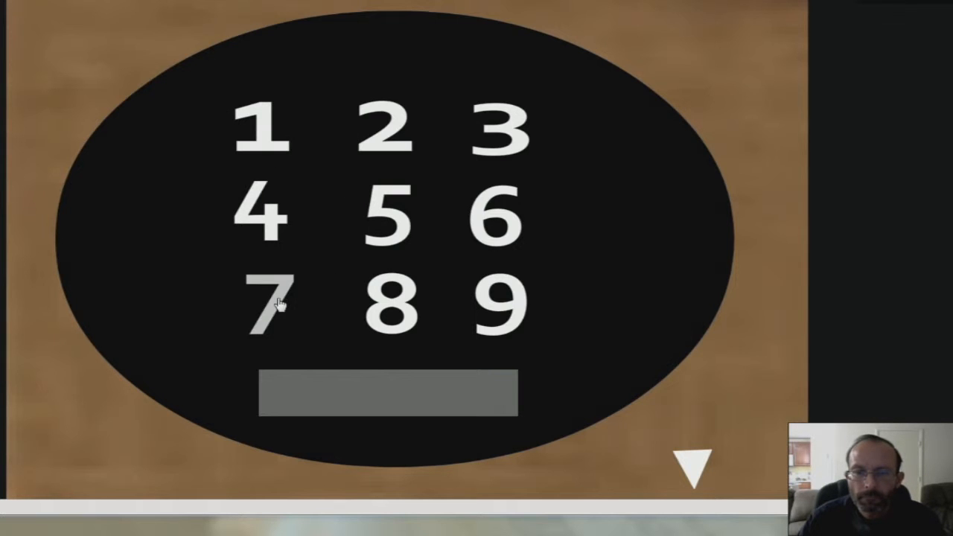
mouse_move(320, 224)
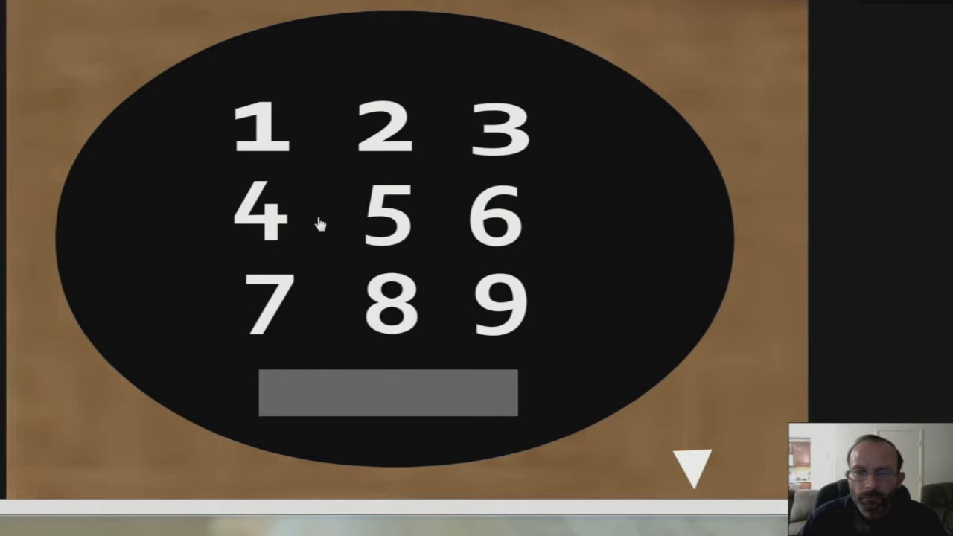
click(387, 215)
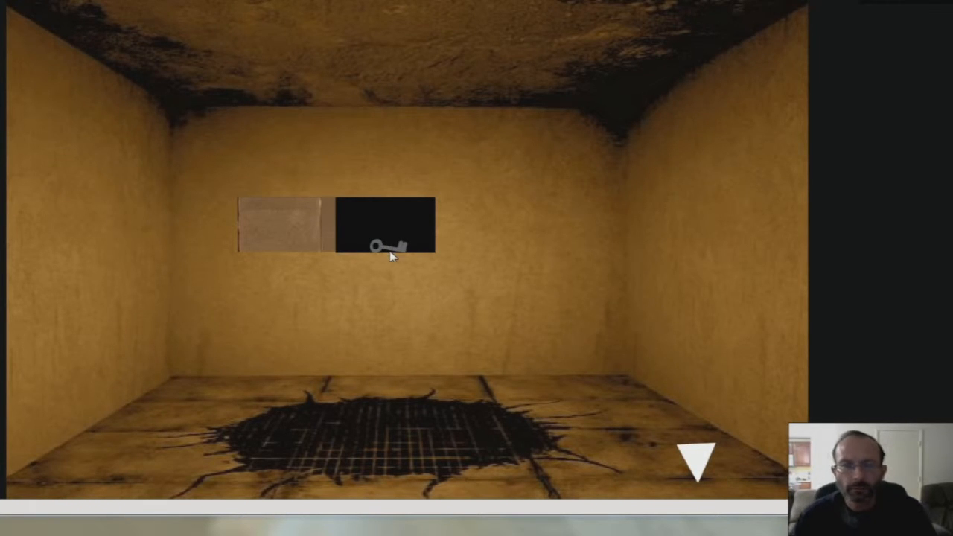
Take the key from the safe and climb the basement stairs to the landing with the portrait.
click(387, 246)
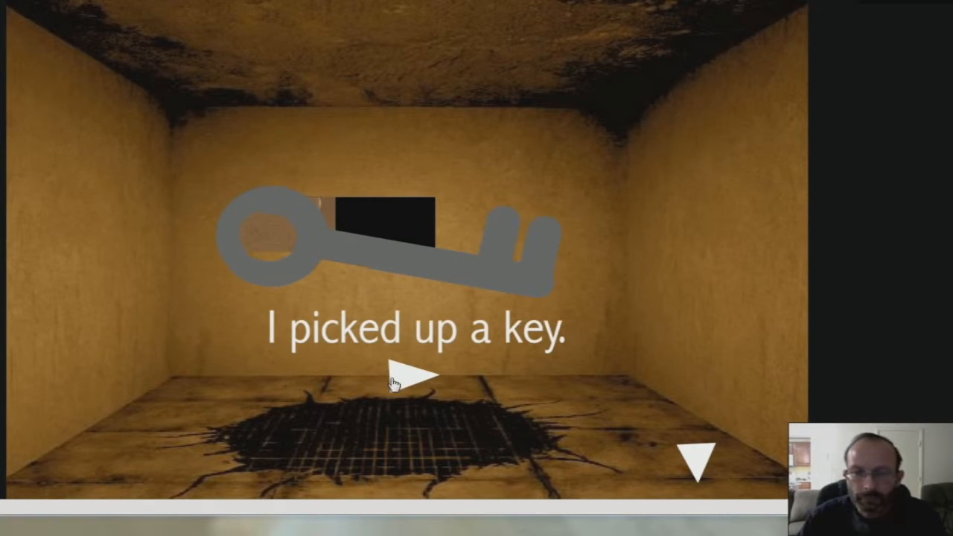
click(414, 375)
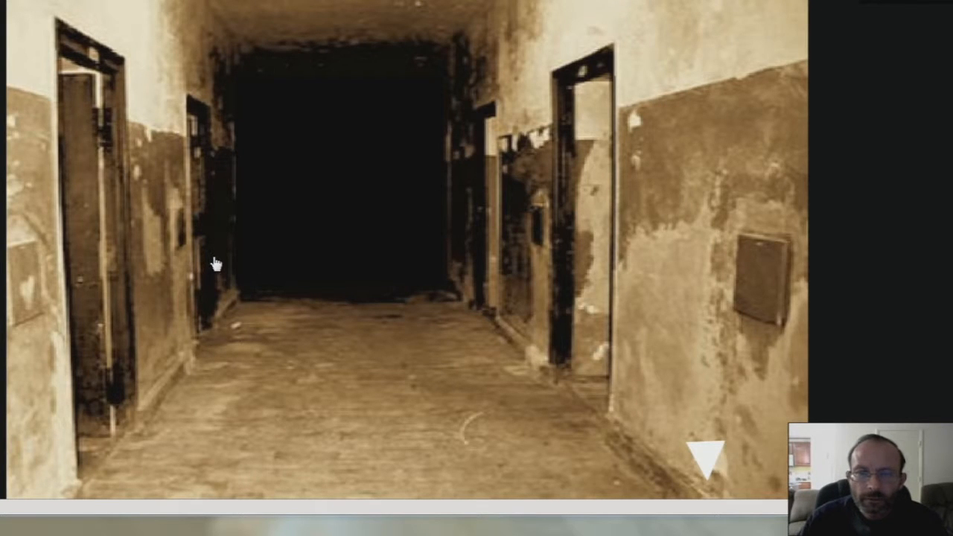
mouse_move(715, 456)
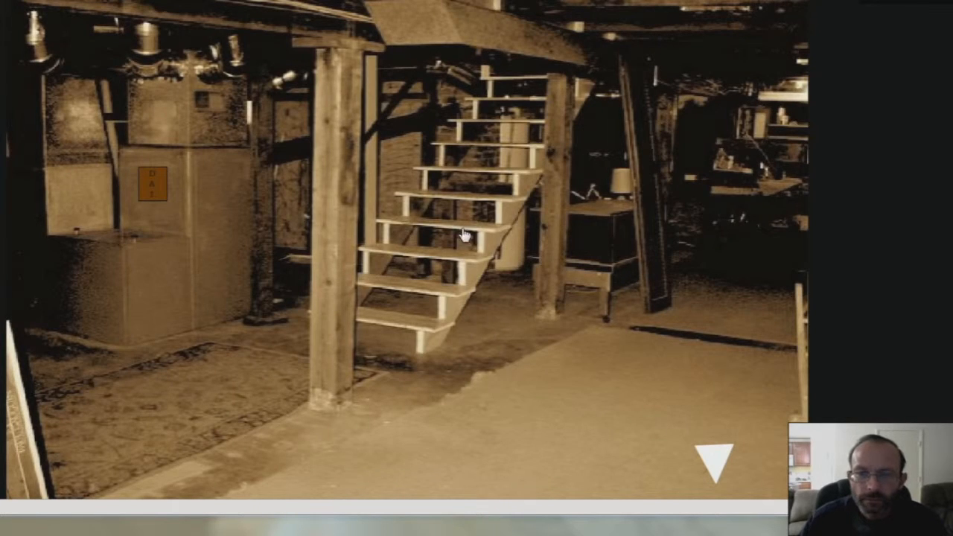
click(712, 458)
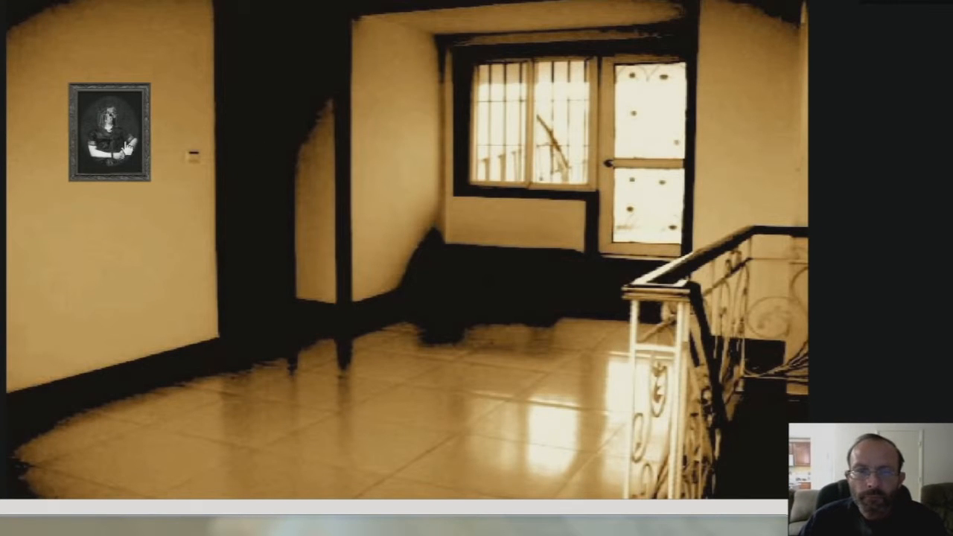
Disturb the landing portrait so a key drops, then pick up that second key.
click(110, 134)
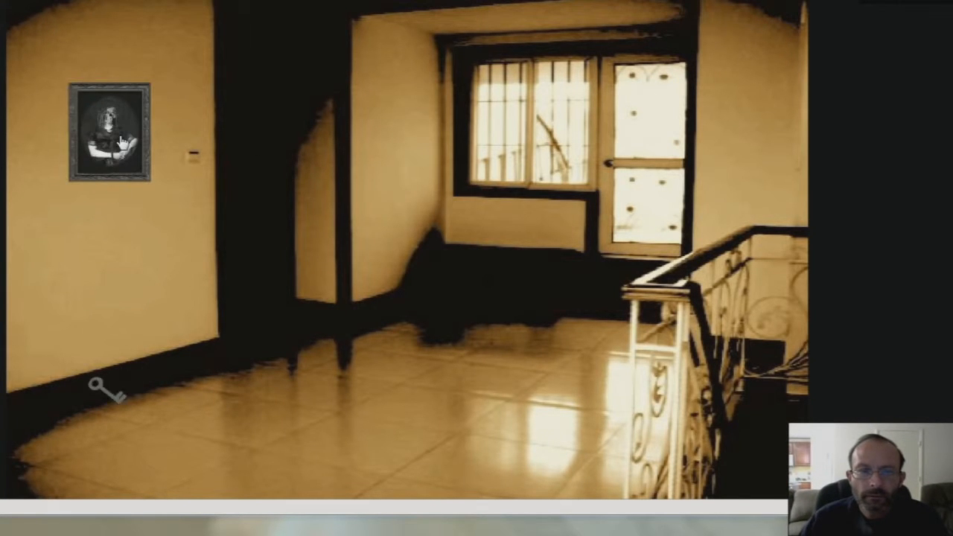
click(101, 391)
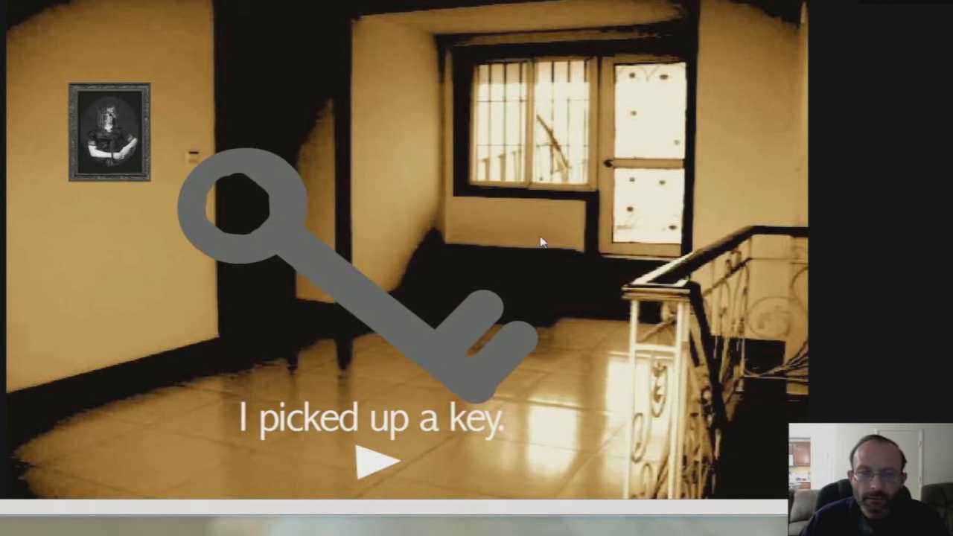
click(378, 460)
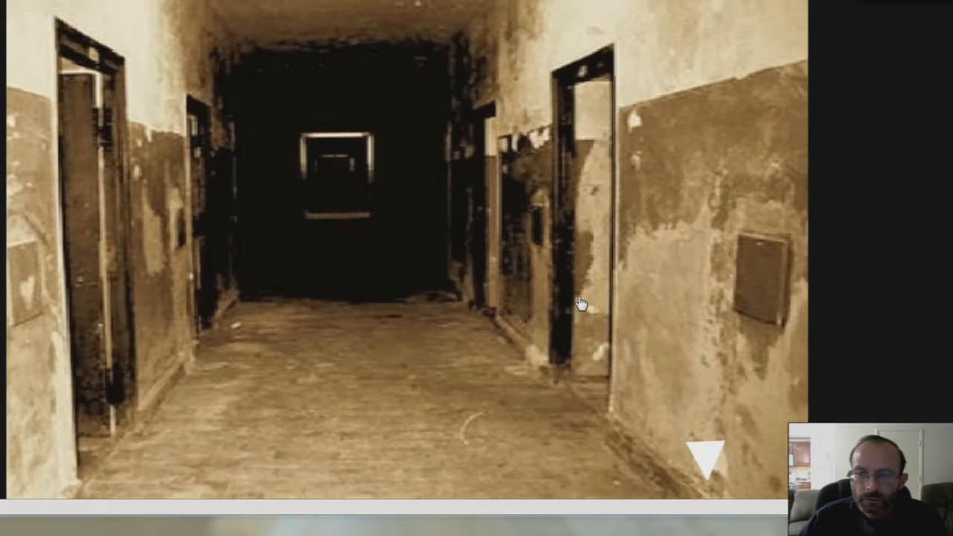
mouse_move(484, 207)
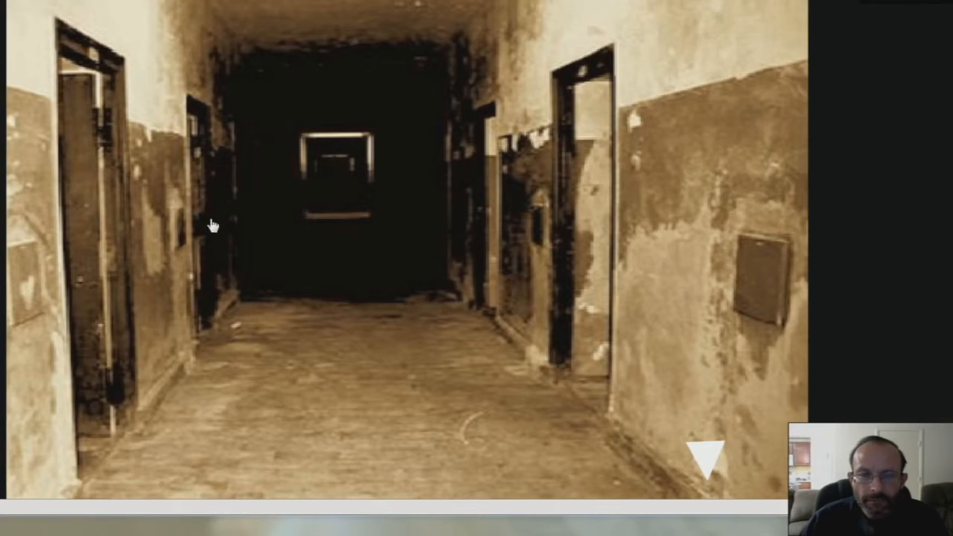
mouse_move(566, 289)
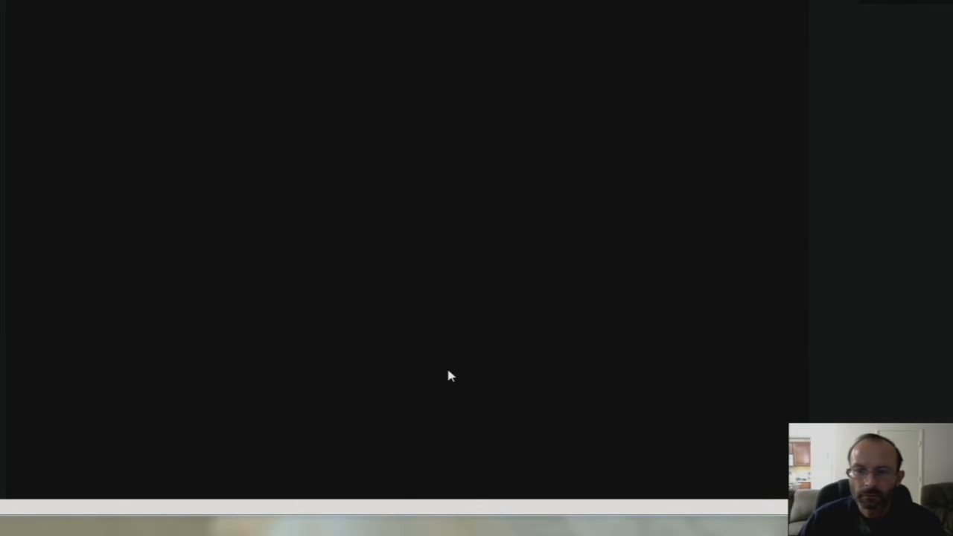
mouse_move(788, 311)
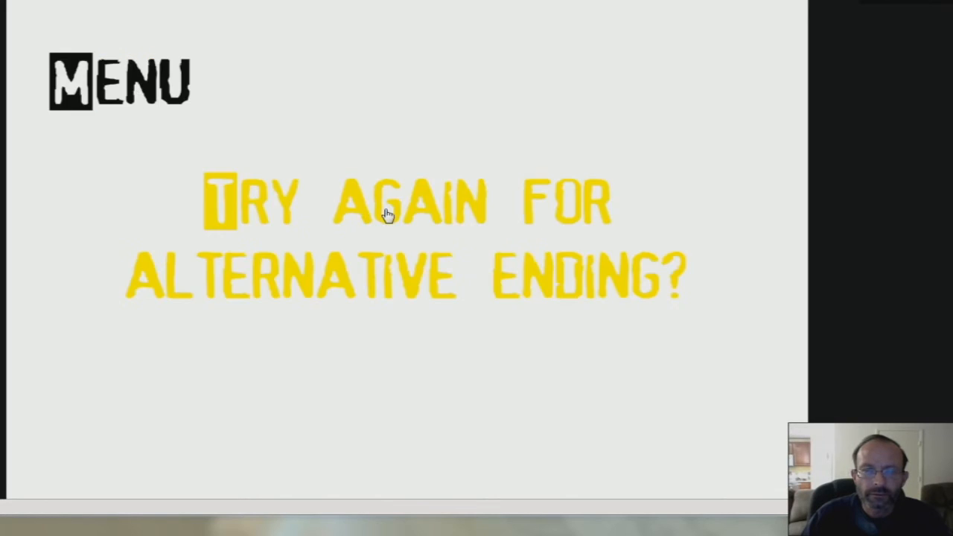
Choose 'Try again for alternative ending?' and head through the left doorway to the basement.
click(387, 201)
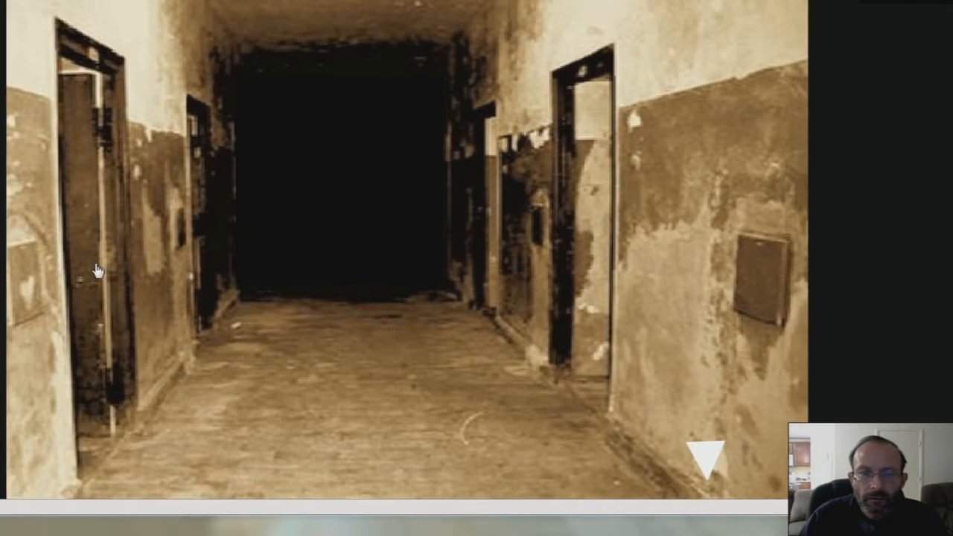
click(706, 454)
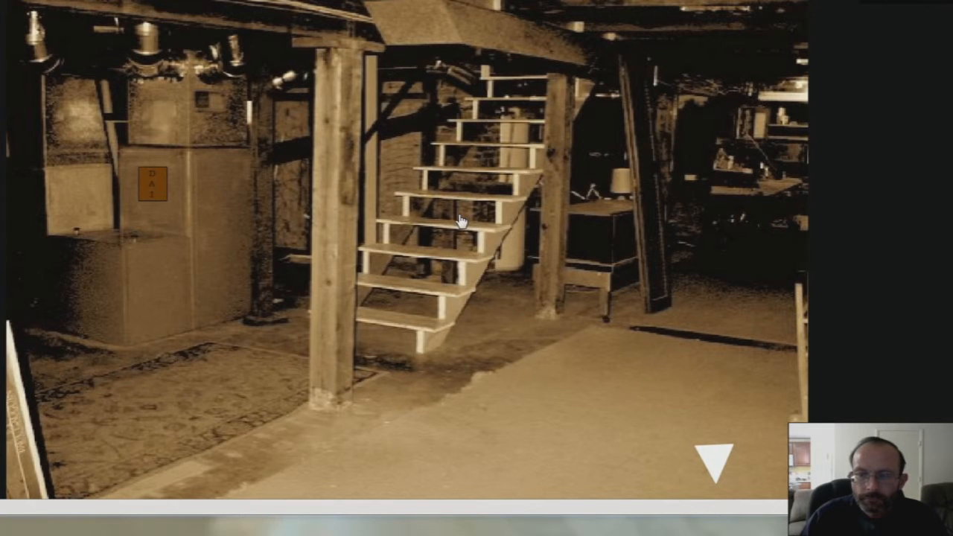
mouse_move(469, 179)
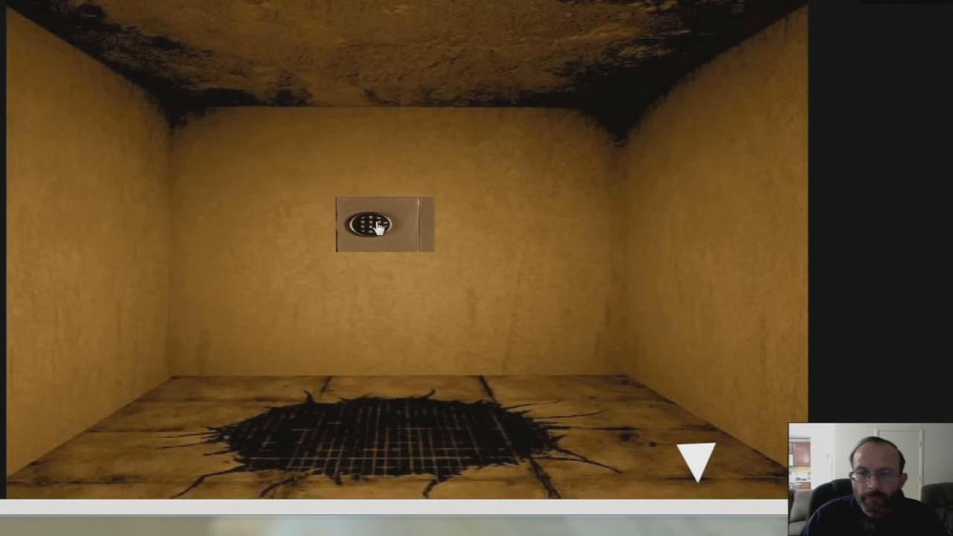
Bring up the wall safe's numeric keypad for re-entering the code.
click(376, 223)
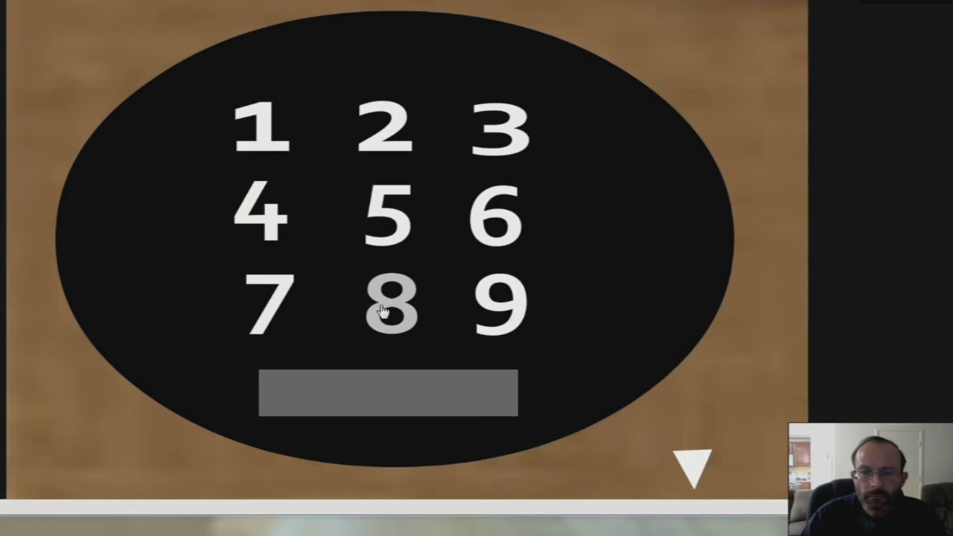
mouse_move(491, 226)
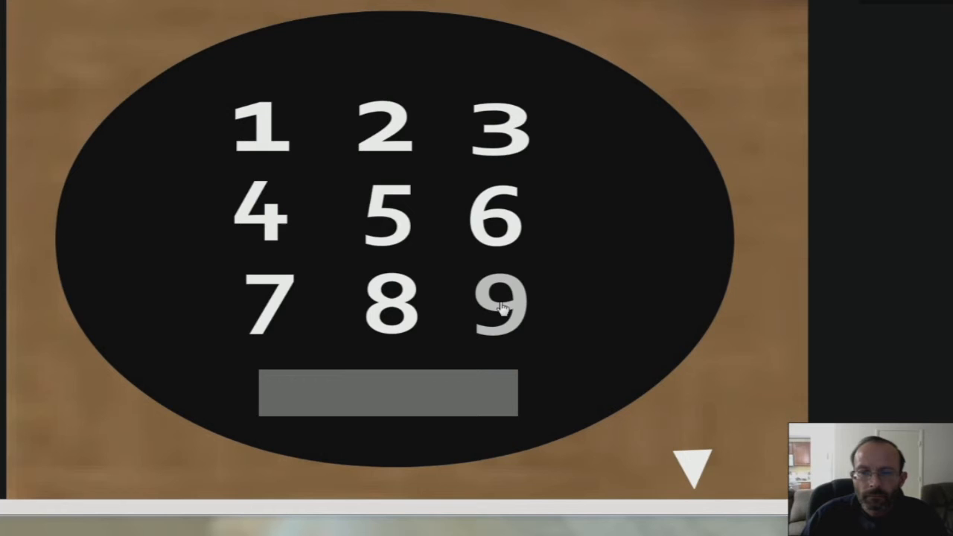
mouse_move(390, 309)
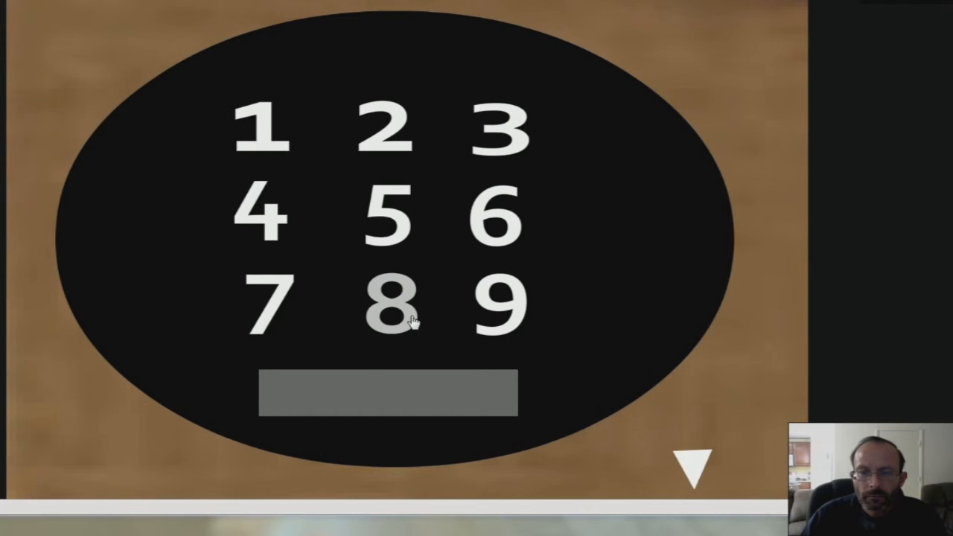
mouse_move(267, 298)
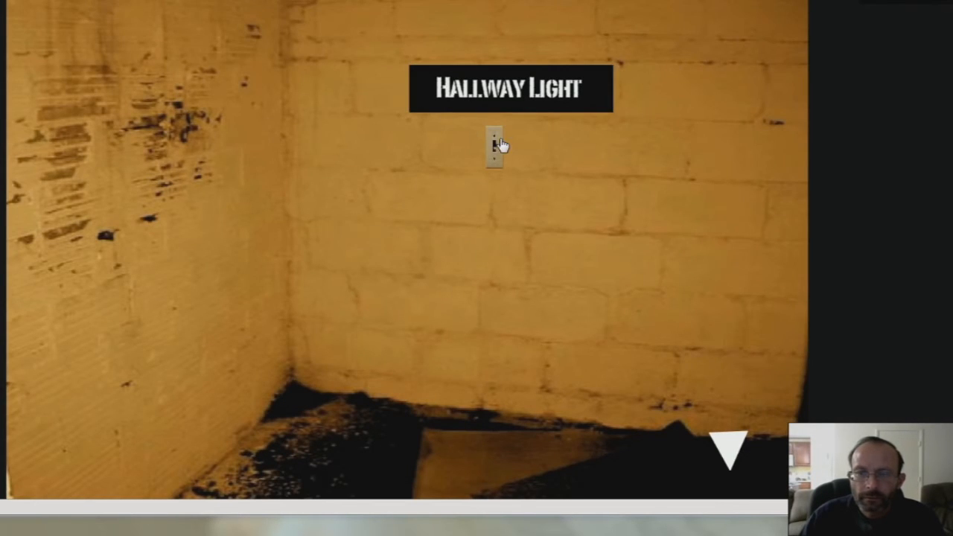
Switch on the hallway light, collect the landing key and handgun, and bring up options facing the field gate.
click(495, 146)
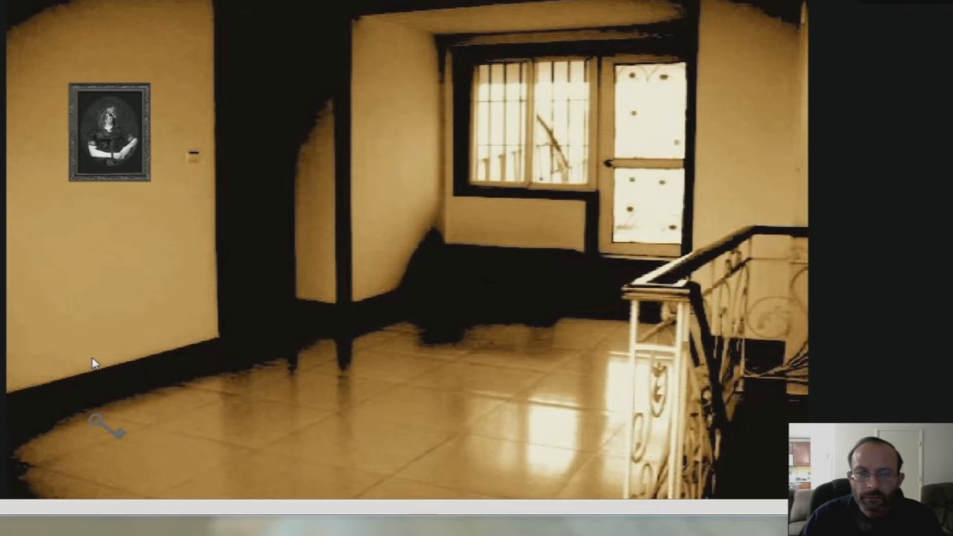
click(108, 429)
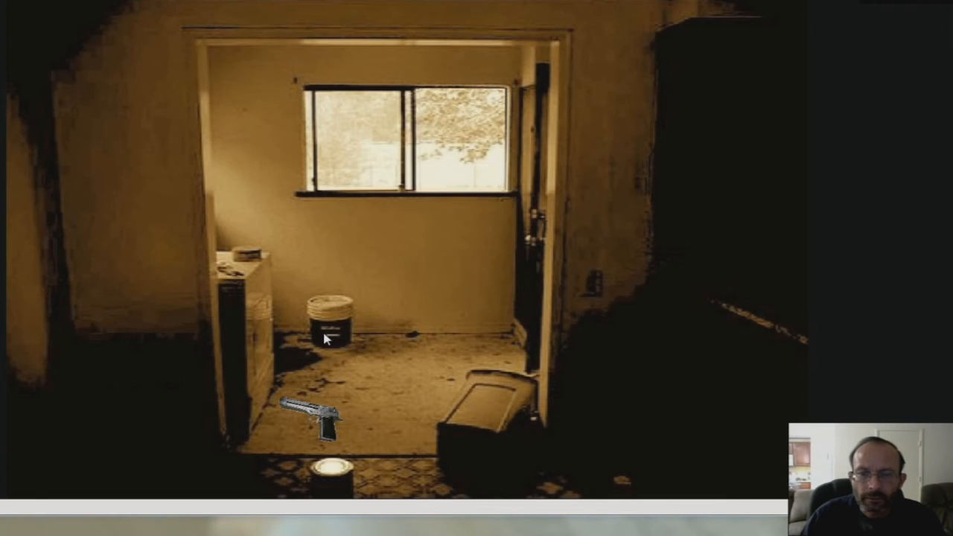
click(313, 424)
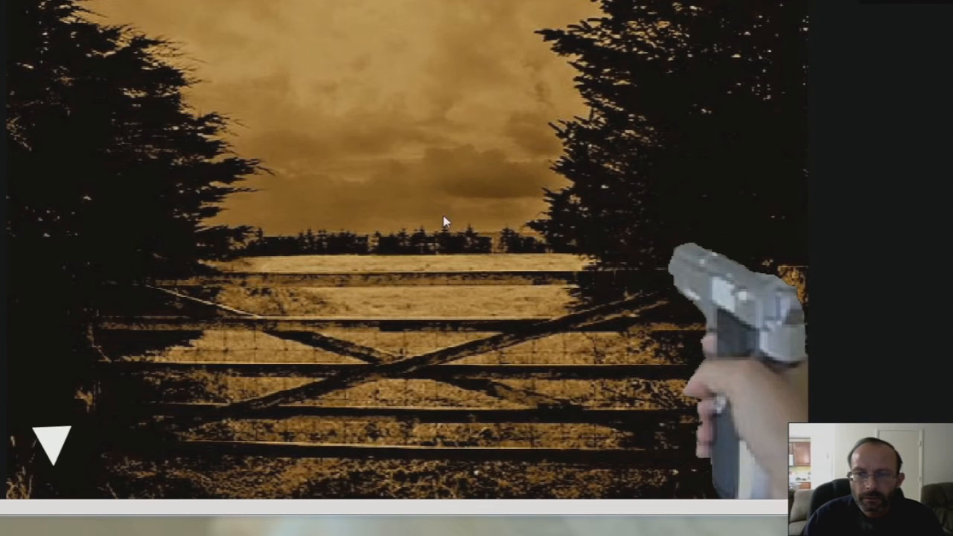
right_click(446, 223)
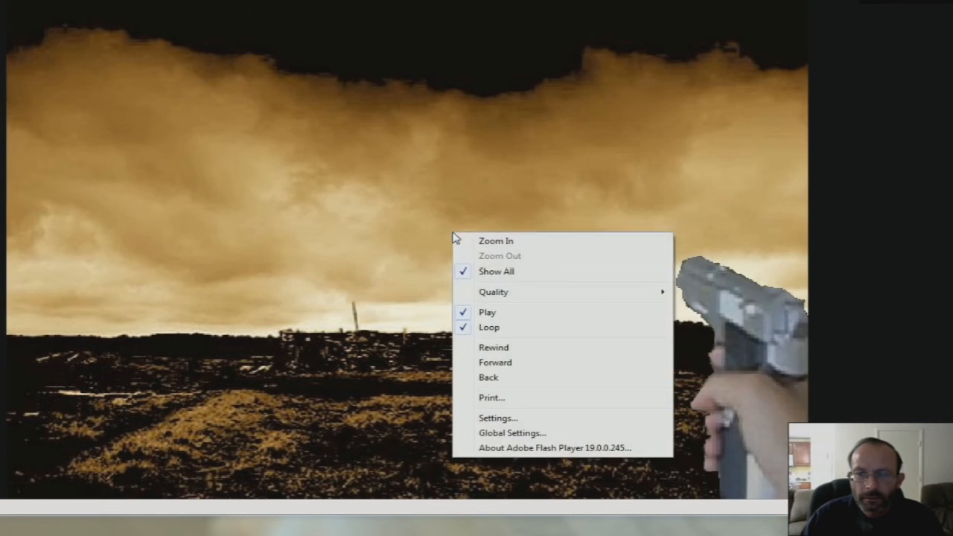